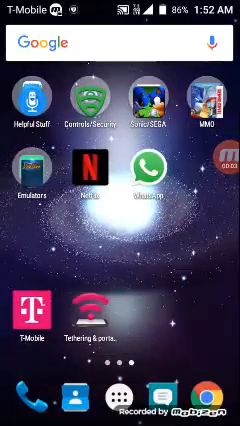
Step: Peek into the Emulators folder, look over the storage root's folder list, then leave RAR
{"action": "left_click", "coordinate": [38, 166]}
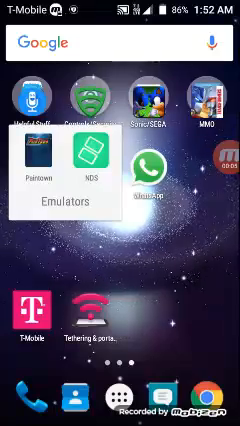
{"action": "left_click", "coordinate": [44, 160]}
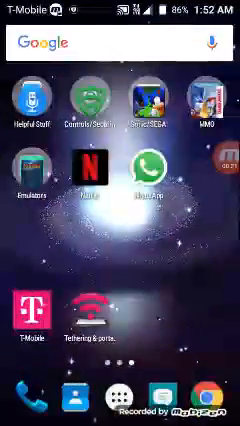
{"action": "scroll", "scroll_direction": "left", "scroll_amount": 3}
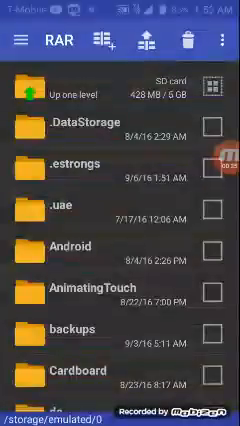
{"action": "scroll", "scroll_direction": "down", "scroll_amount": 3}
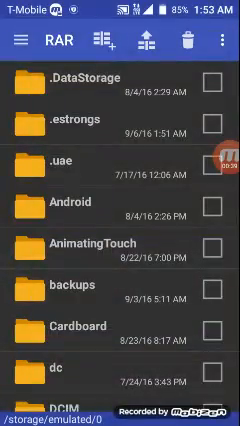
{"action": "key", "text": "home"}
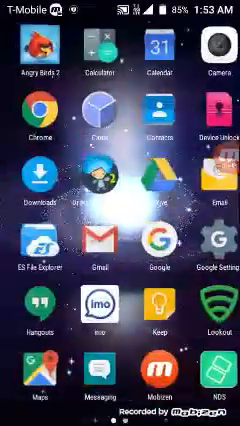
Step: Swipe through the app drawer pages to reach the browser
{"action": "scroll", "scroll_direction": "left", "scroll_amount": 3}
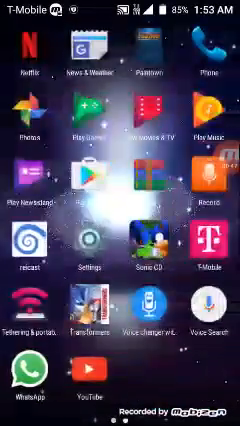
{"action": "scroll", "scroll_direction": "left", "scroll_amount": 3}
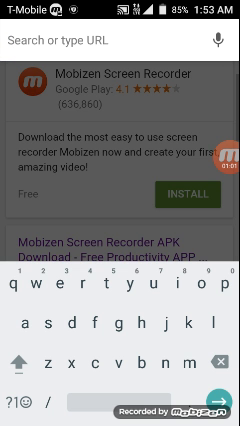
Step: Navigate the browser to MUGENfreeforall.com
{"action": "type", "text": "M"}
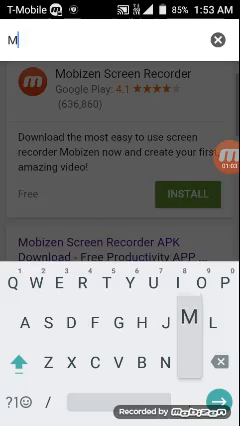
{"action": "type", "text": "UGENfreeforall.com"}
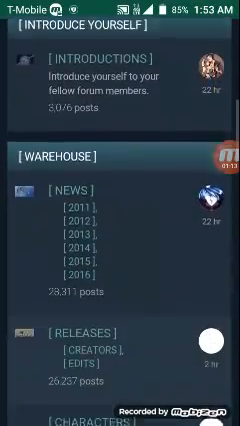
Step: Move down the forum index to the Collections board
{"action": "scroll", "scroll_direction": "down", "scroll_amount": 3}
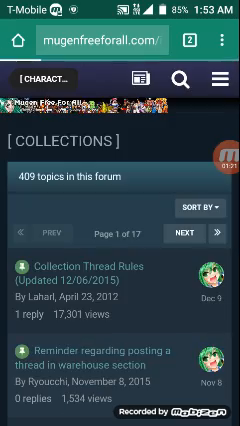
{"action": "scroll", "scroll_direction": "down", "scroll_amount": 3}
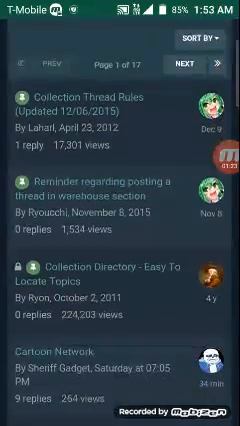
{"action": "scroll", "scroll_direction": "down", "scroll_amount": 3}
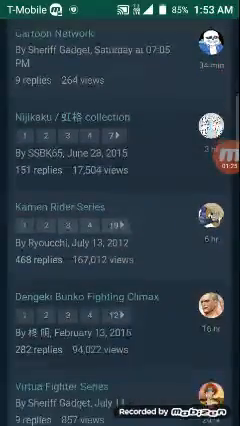
{"action": "scroll", "scroll_direction": "down", "scroll_amount": 3}
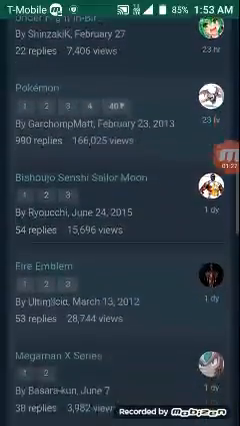
{"action": "scroll", "scroll_direction": "down", "scroll_amount": 3}
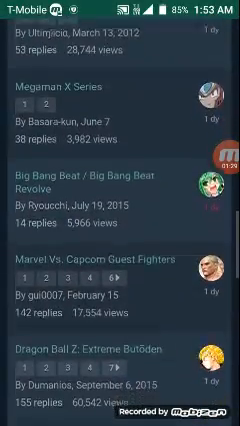
Step: Browse down the Collections topic list to the Sonic Franchise Fan-Characters topic
{"action": "scroll", "scroll_direction": "down", "scroll_amount": 3}
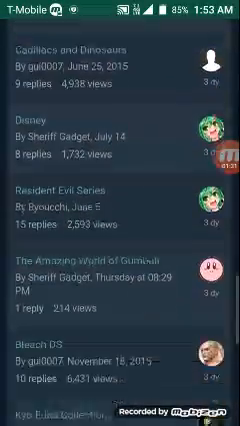
{"action": "scroll", "scroll_direction": "down", "scroll_amount": 3}
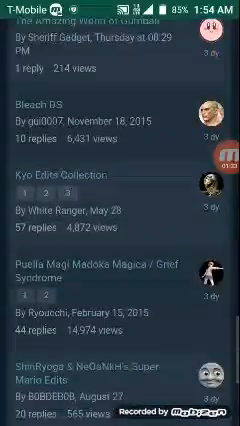
{"action": "scroll", "scroll_direction": "down", "scroll_amount": 3}
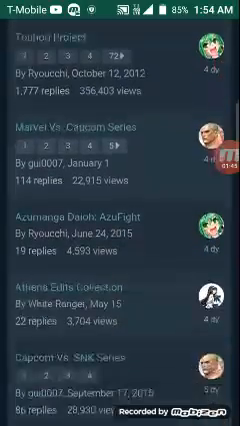
{"action": "scroll", "scroll_direction": "down", "scroll_amount": 3}
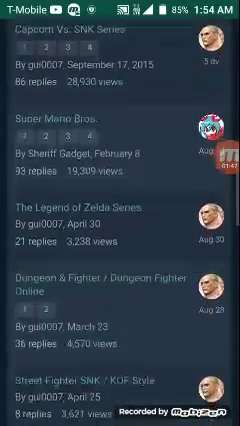
{"action": "scroll", "scroll_direction": "down", "scroll_amount": 3}
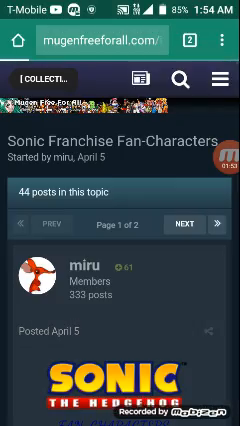
Step: Read down the Sonic topic's character listings to the Purely Fan Creations section and its OneDrive link
{"action": "scroll", "scroll_direction": "down", "scroll_amount": 3}
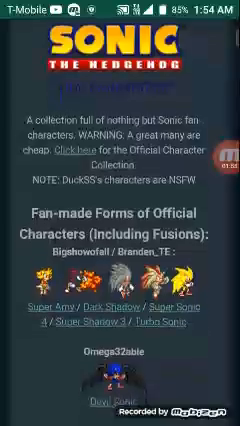
{"action": "scroll", "scroll_direction": "down", "scroll_amount": 3}
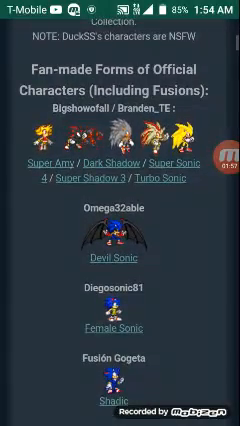
{"action": "scroll", "scroll_direction": "down", "scroll_amount": 3}
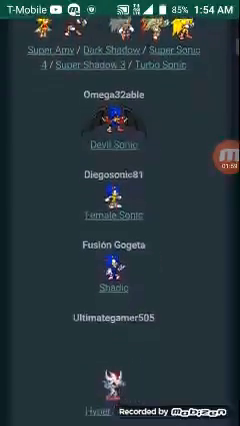
{"action": "scroll", "scroll_direction": "down", "scroll_amount": 3}
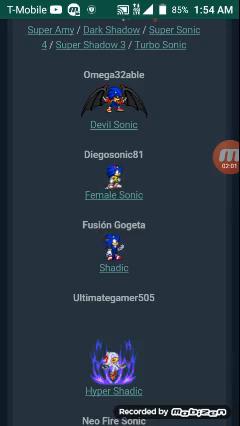
{"action": "scroll", "scroll_direction": "down", "scroll_amount": 3}
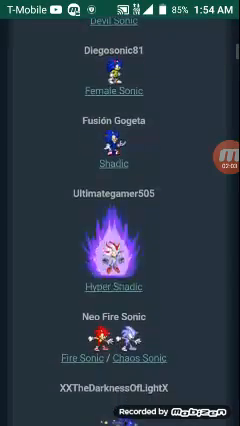
{"action": "scroll", "scroll_direction": "down", "scroll_amount": 3}
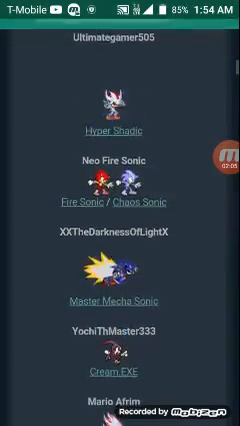
{"action": "scroll", "scroll_direction": "down", "scroll_amount": 3}
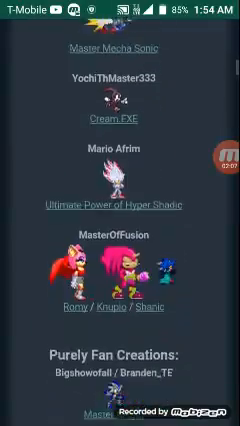
{"action": "scroll", "scroll_direction": "down", "scroll_amount": 3}
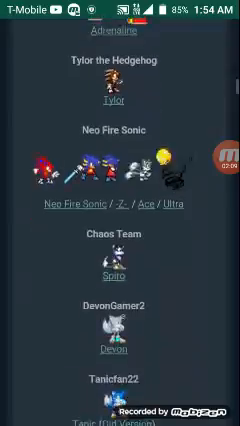
{"action": "scroll", "scroll_direction": "down", "scroll_amount": 3}
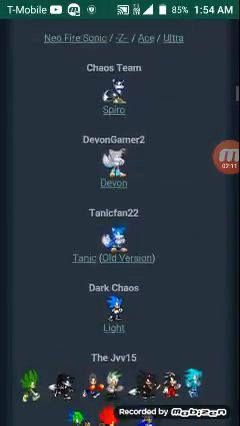
{"action": "scroll", "scroll_direction": "down", "scroll_amount": 3}
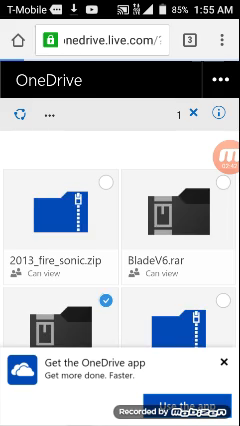
Step: Look through the OneDrive list of Sonic character archives, such as Devon.rar and Female_Sonic.zip
{"action": "scroll", "scroll_direction": "down", "scroll_amount": 3}
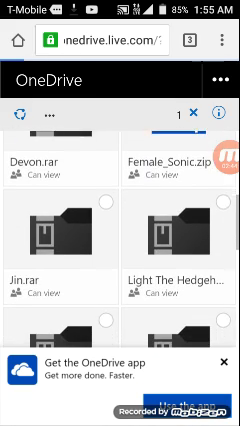
{"action": "scroll", "scroll_direction": "down", "scroll_amount": 3}
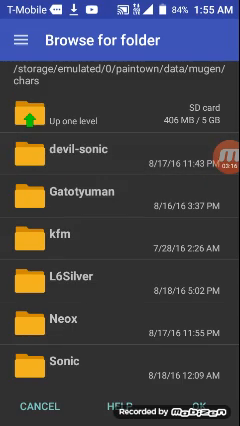
Step: Extract the archive into /paintown/data/mugen/chars, dismiss the advertisement and leave the chars listing
{"action": "scroll", "scroll_direction": "down", "scroll_amount": 3}
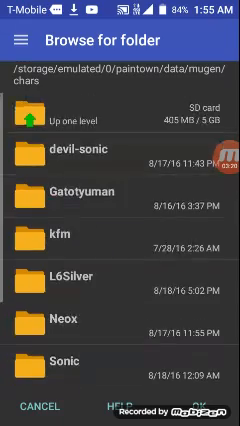
{"action": "scroll", "scroll_direction": "down", "scroll_amount": 3}
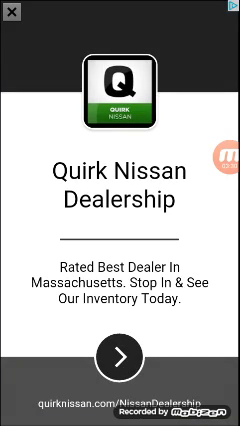
{"action": "left_click", "coordinate": [12, 18]}
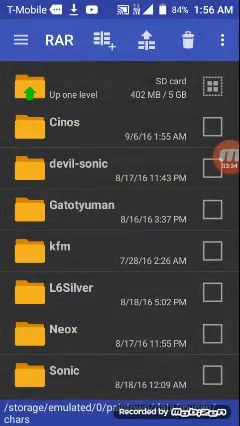
{"action": "key", "text": "home"}
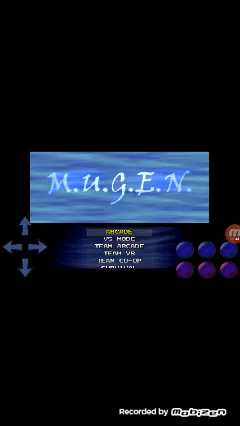
Step: Start the M.U.G.E.N. mode that leads to the character select screen
{"action": "left_click", "coordinate": [120, 224]}
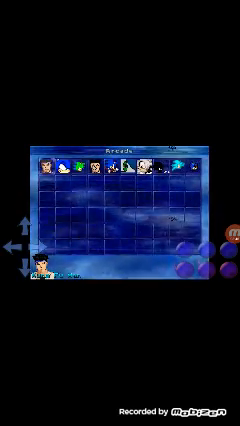